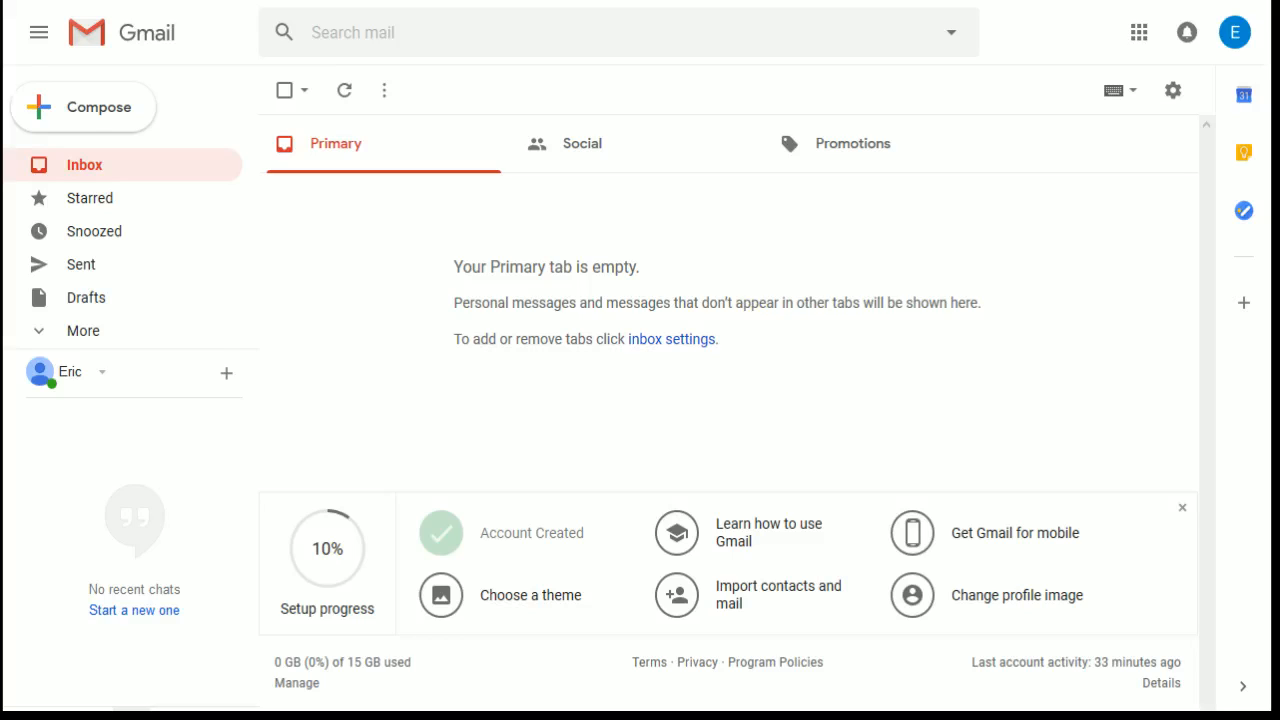
mouse_move(1224, 136)
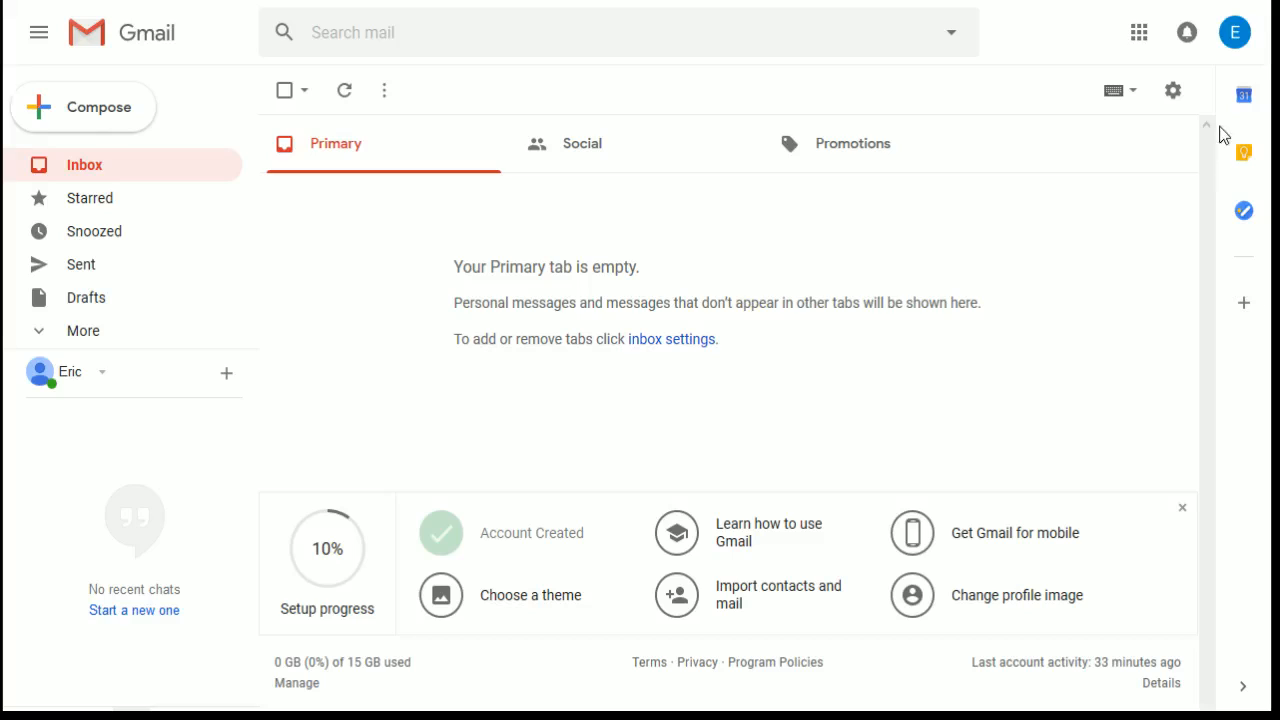
mouse_move(1172, 88)
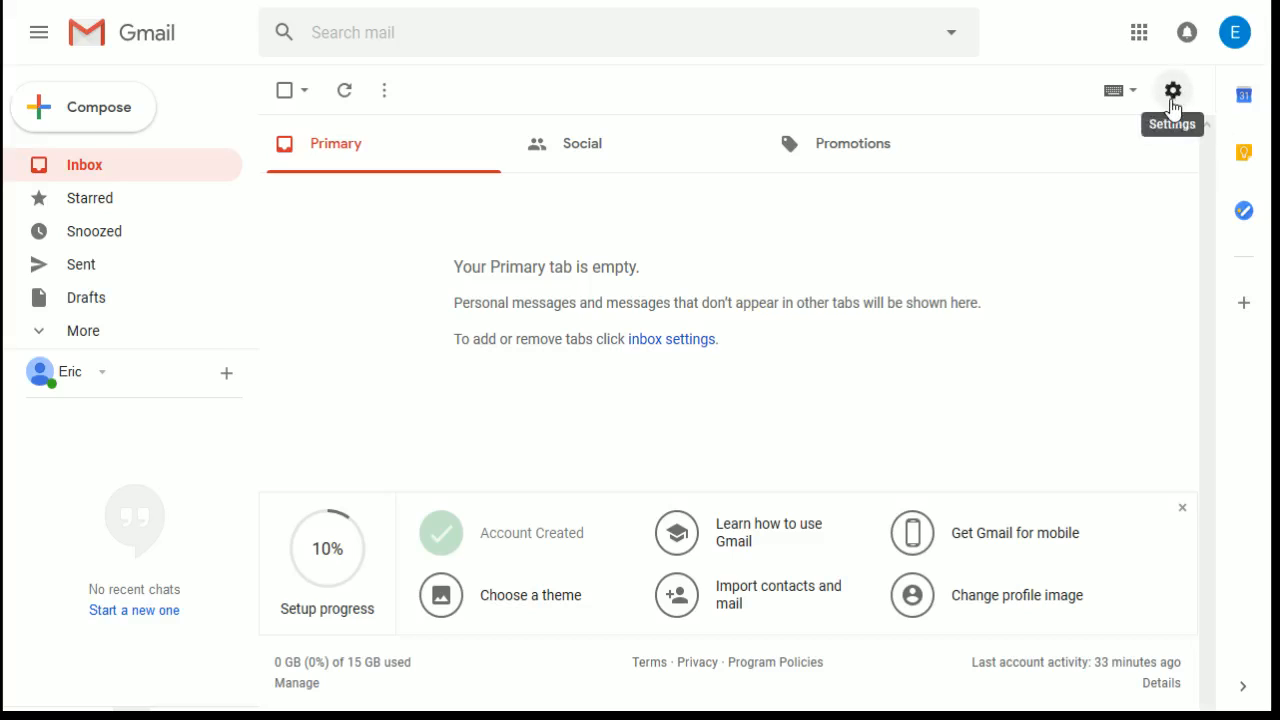
Open the gear menu's quick settings over the Primary inbox
left_click(1172, 88)
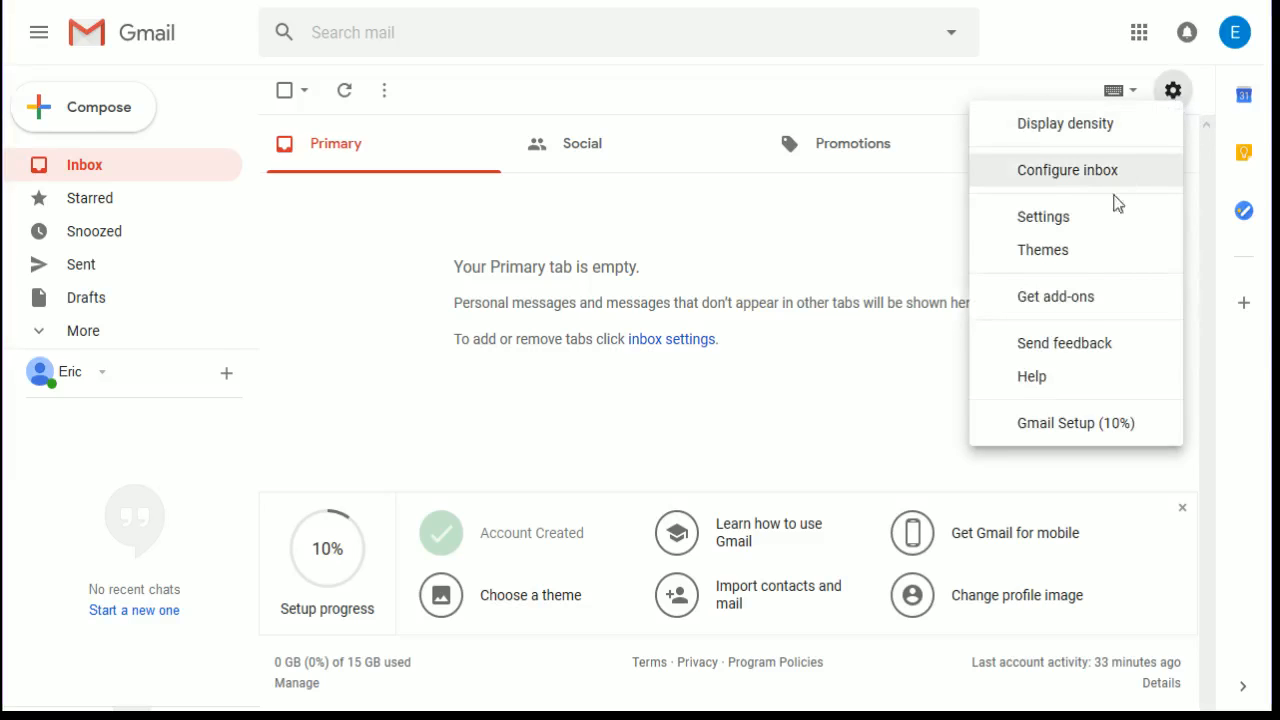
mouse_move(1060, 226)
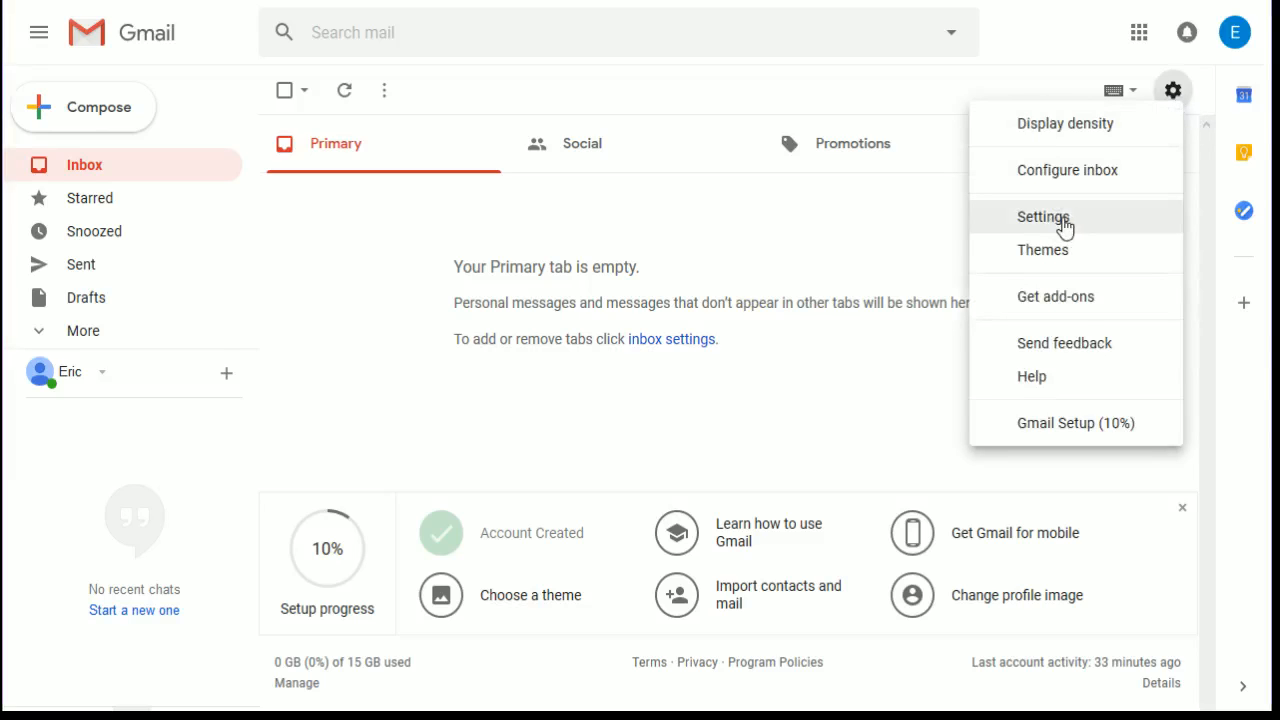
Go to all settings and show the Forwarding and POP/IMAP page
left_click(1044, 216)
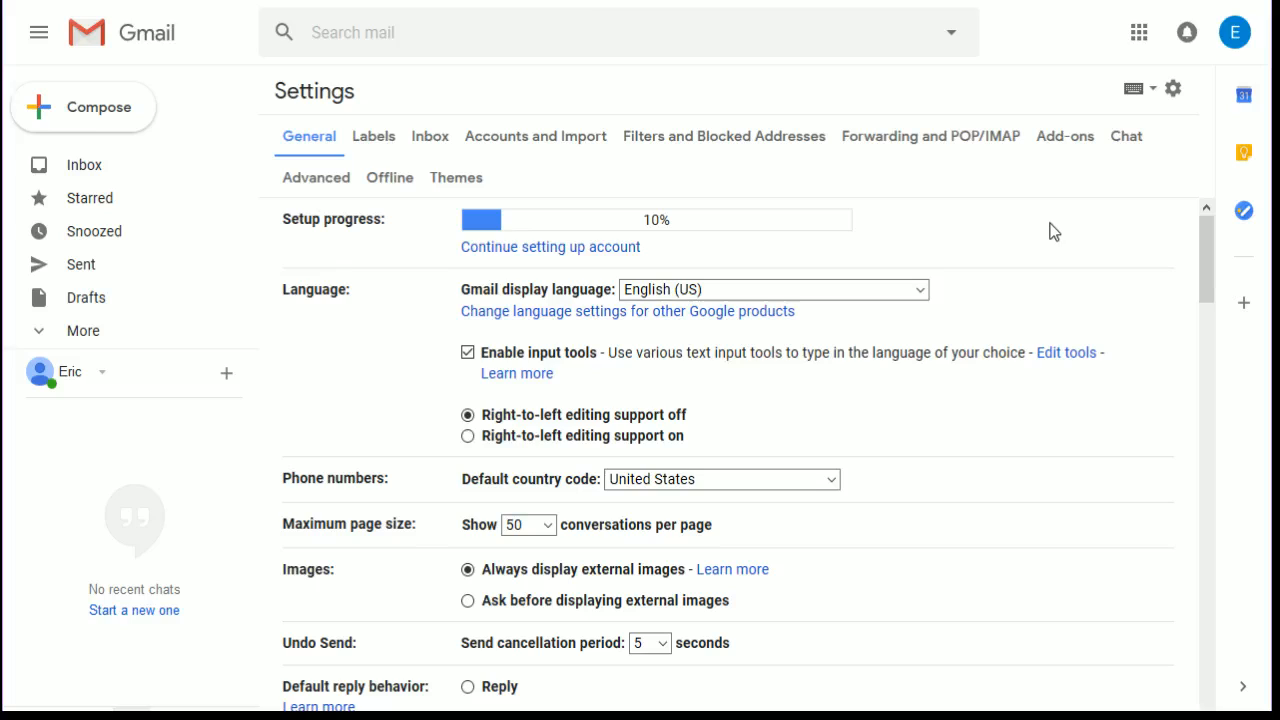
mouse_move(1042, 148)
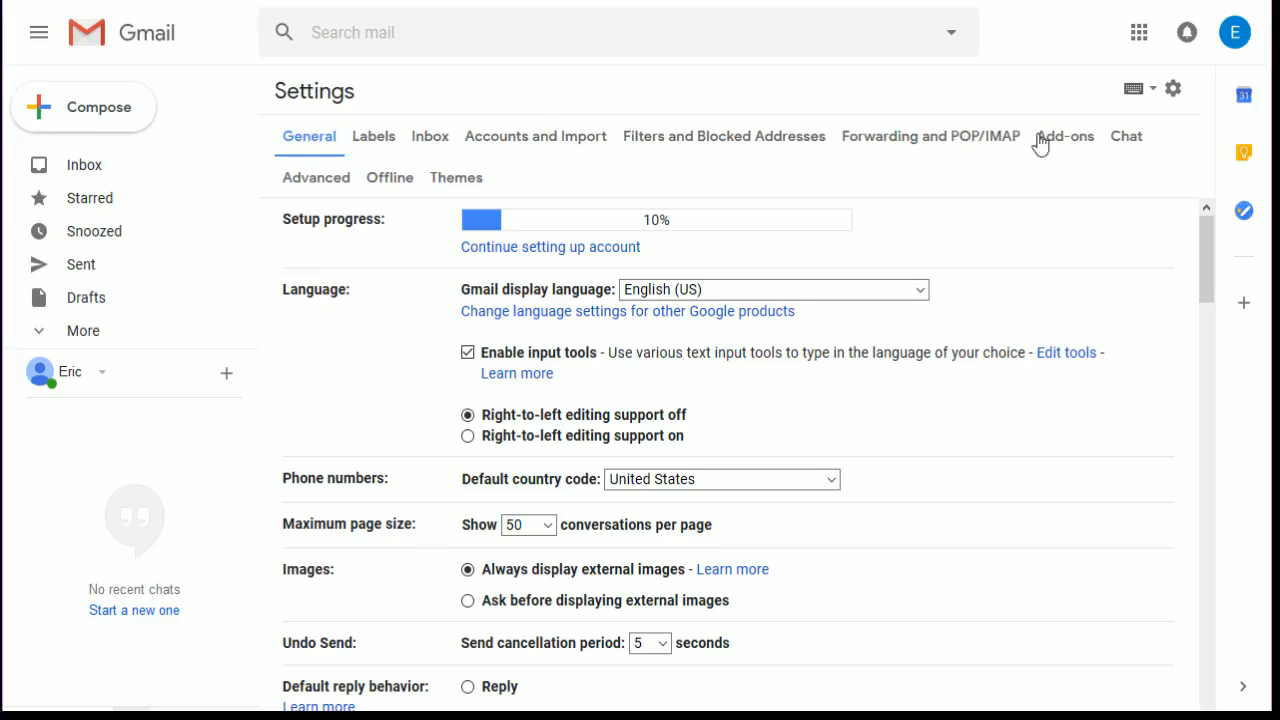
mouse_move(892, 160)
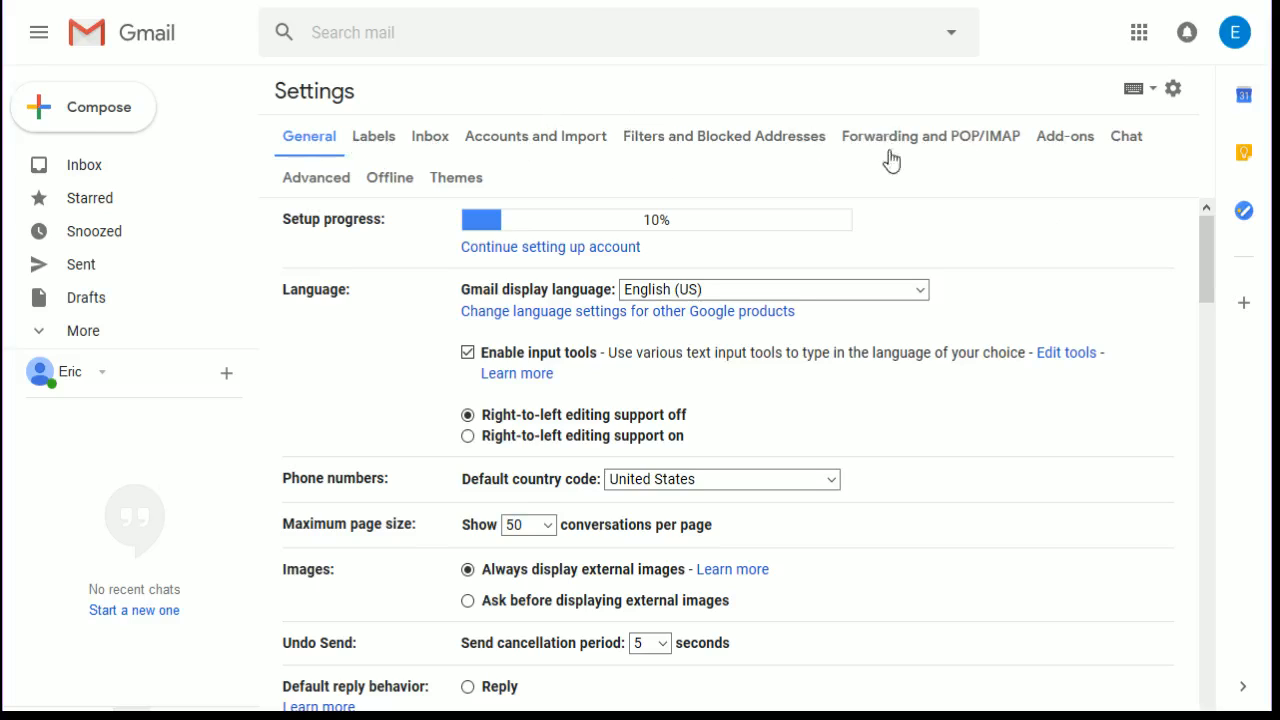
left_click(930, 136)
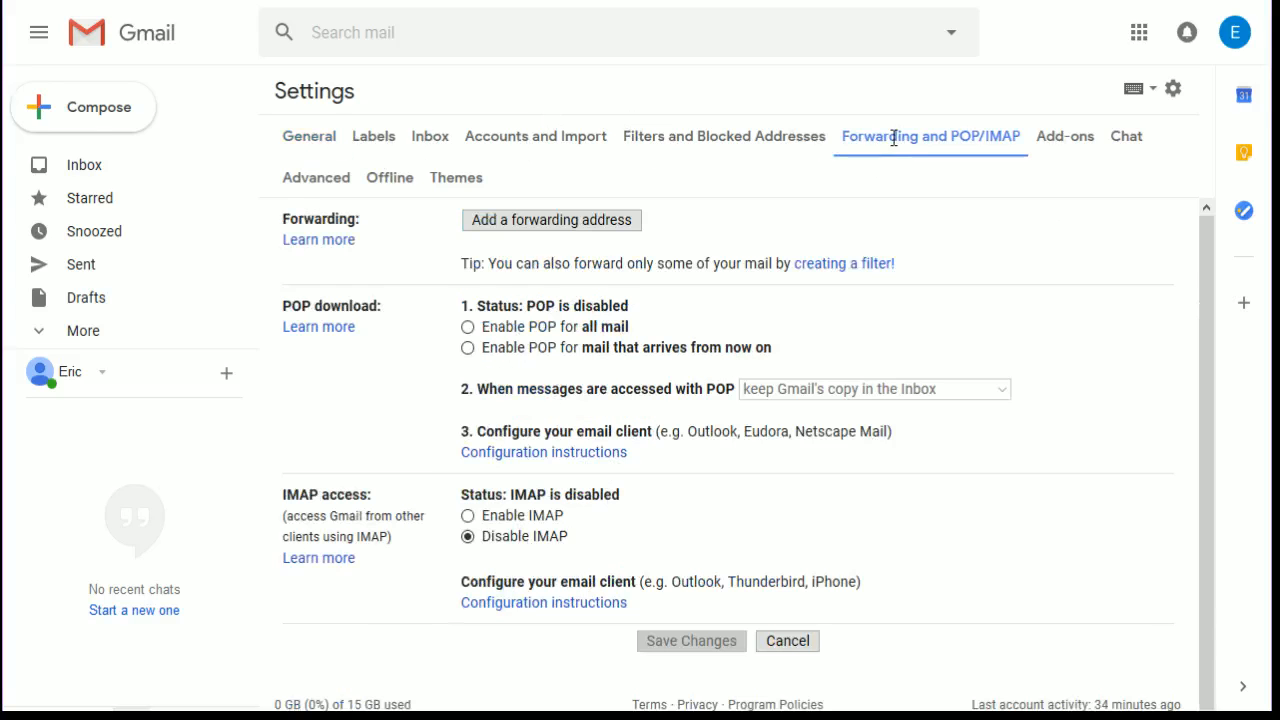
mouse_move(396, 208)
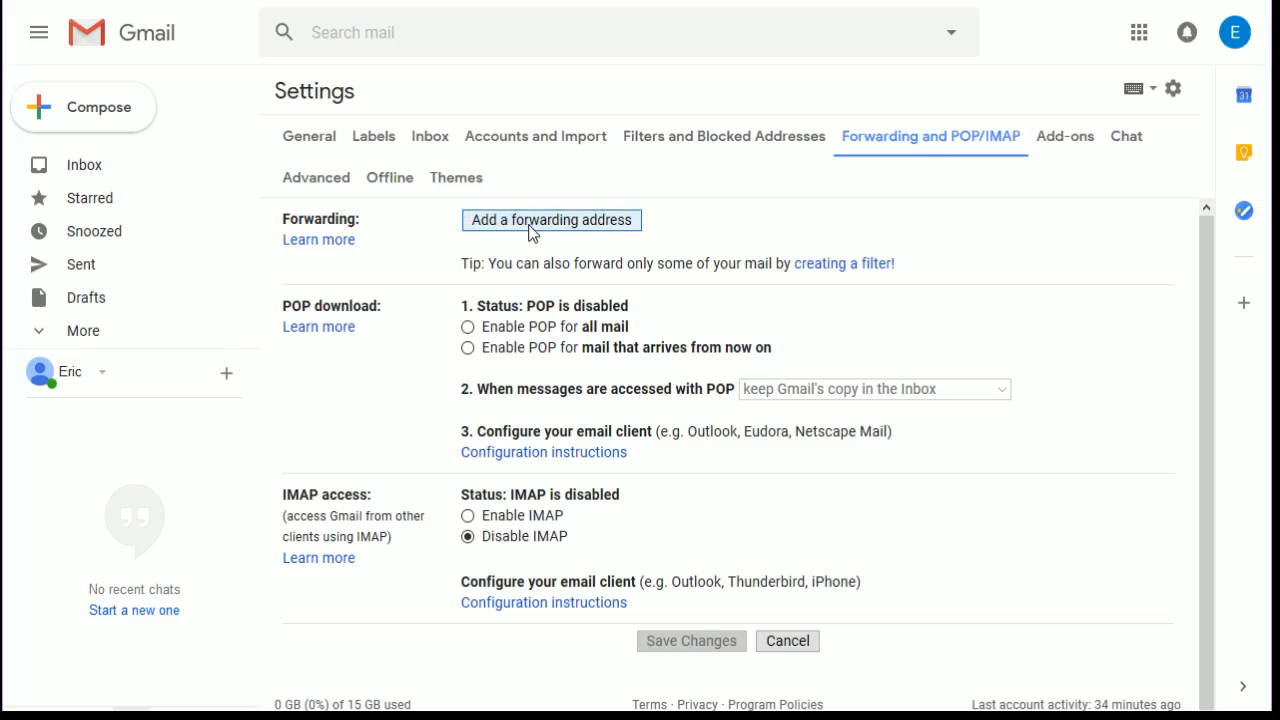
left_click(552, 220)
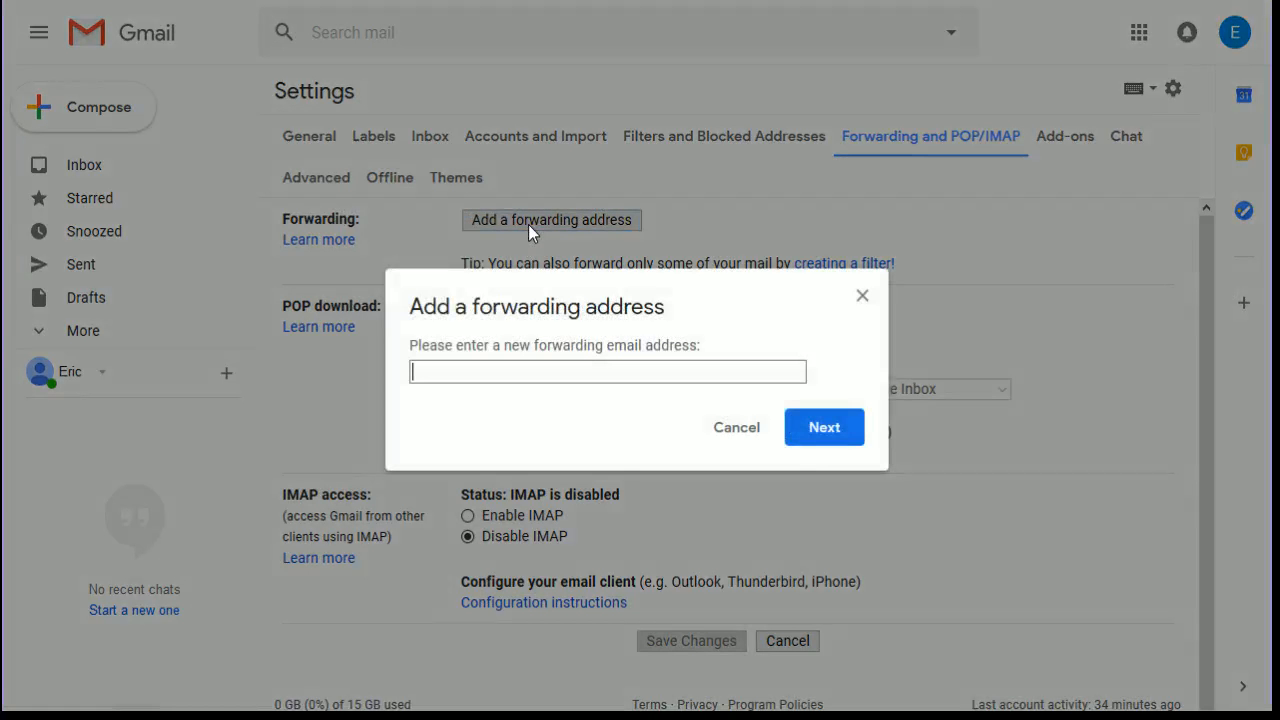
mouse_move(564, 350)
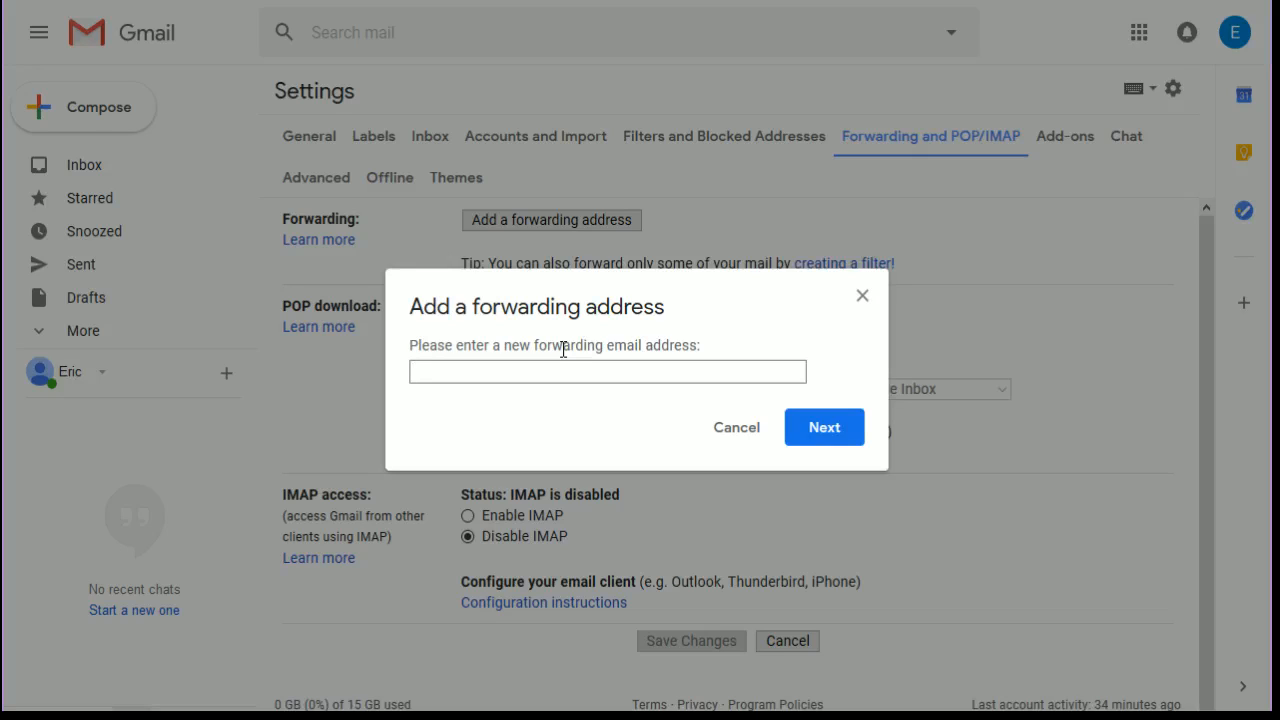
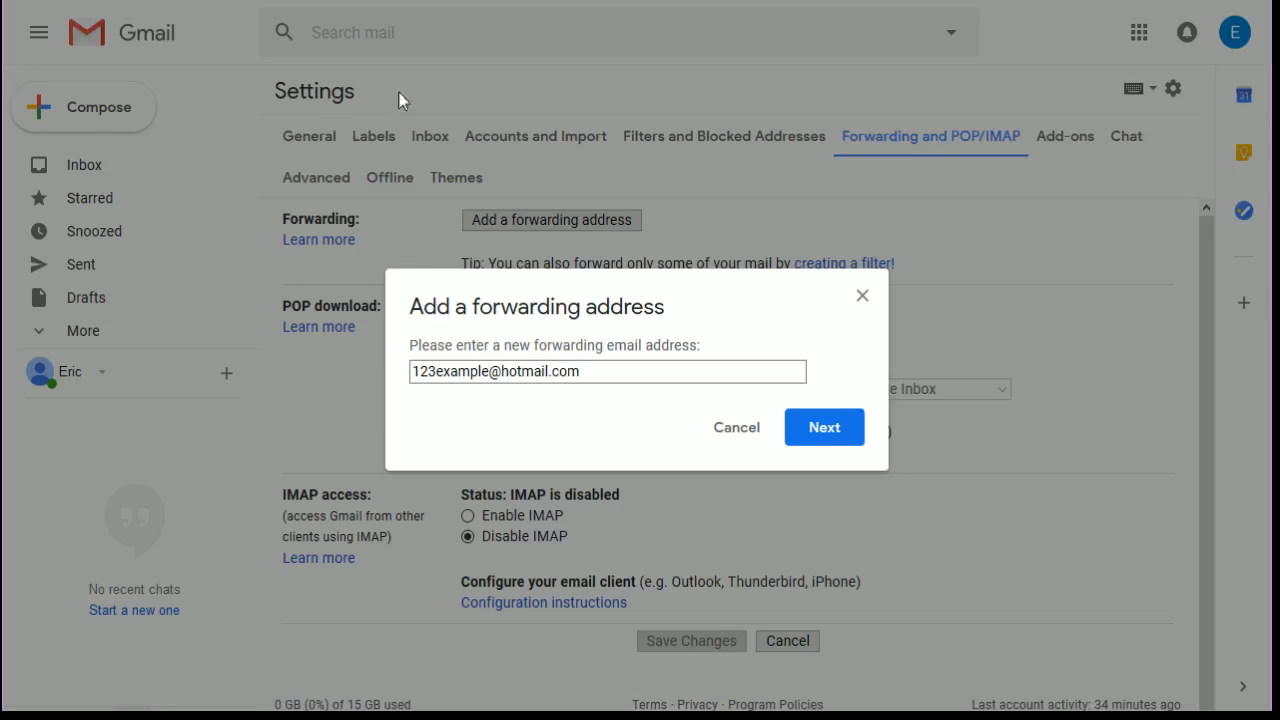
left_click(824, 428)
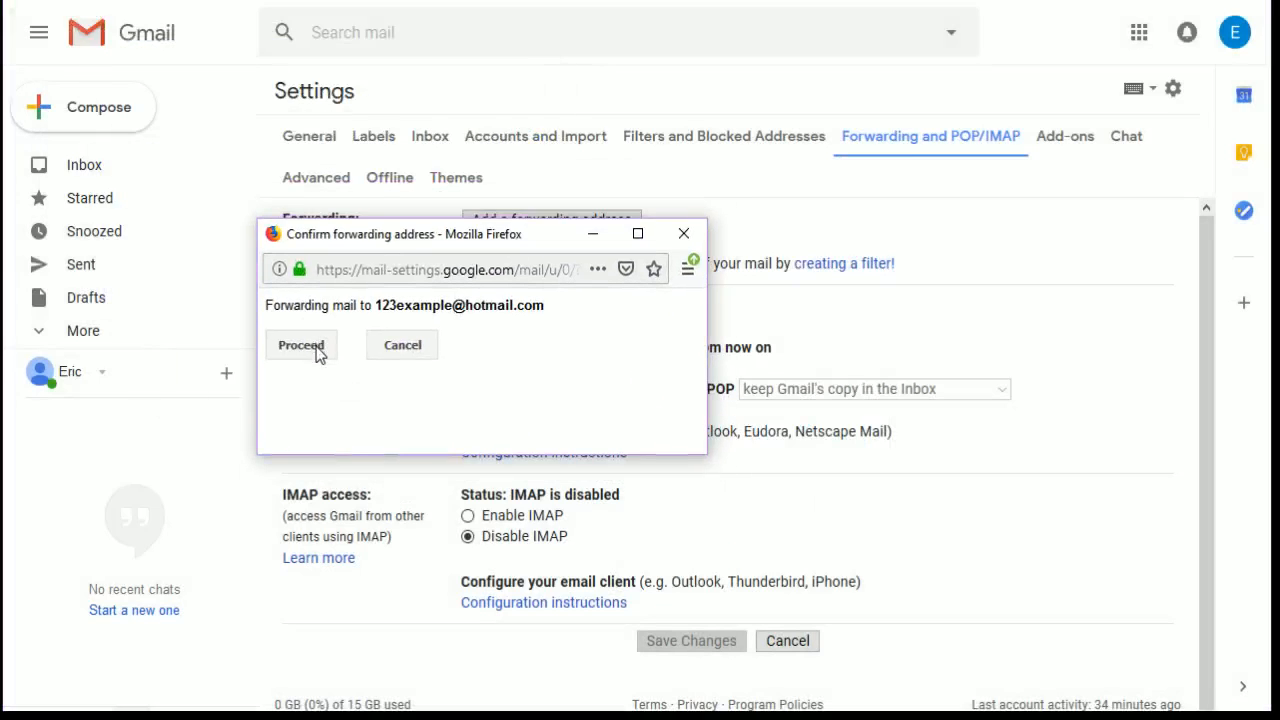
Proceed with forwarding so a confirmation code is sent, then acknowledge the notice
left_click(300, 344)
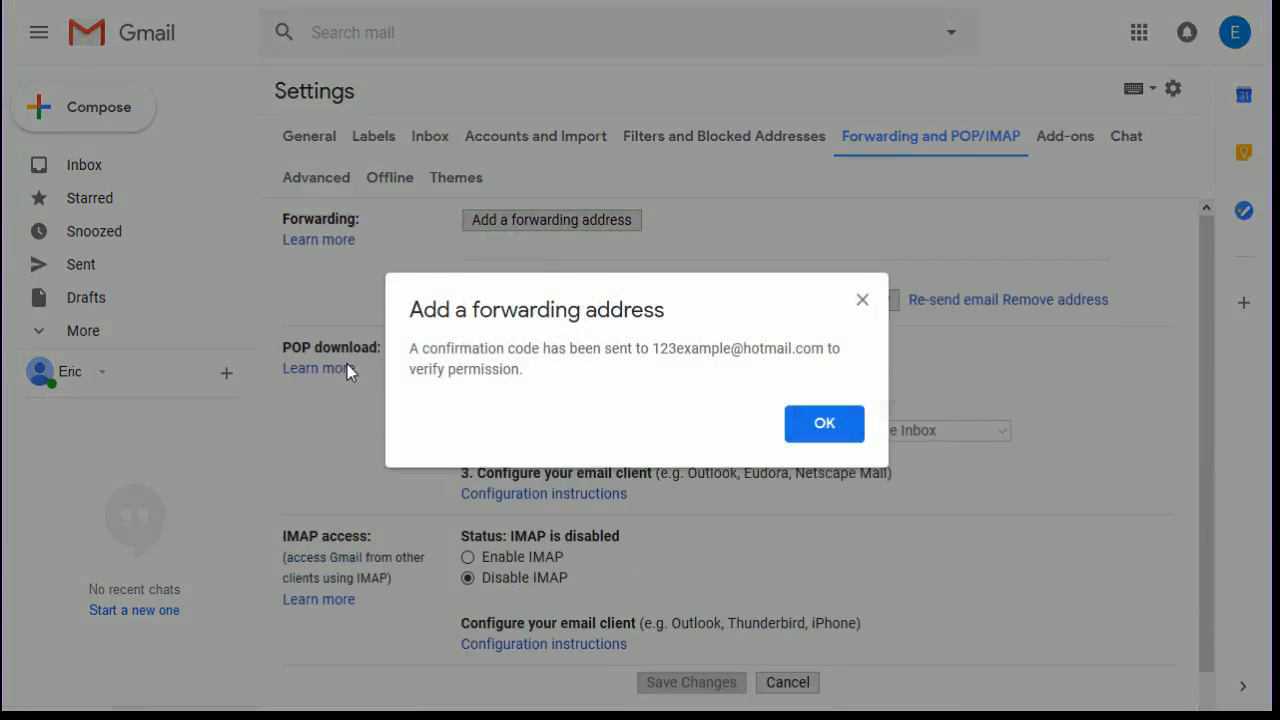
mouse_move(510, 388)
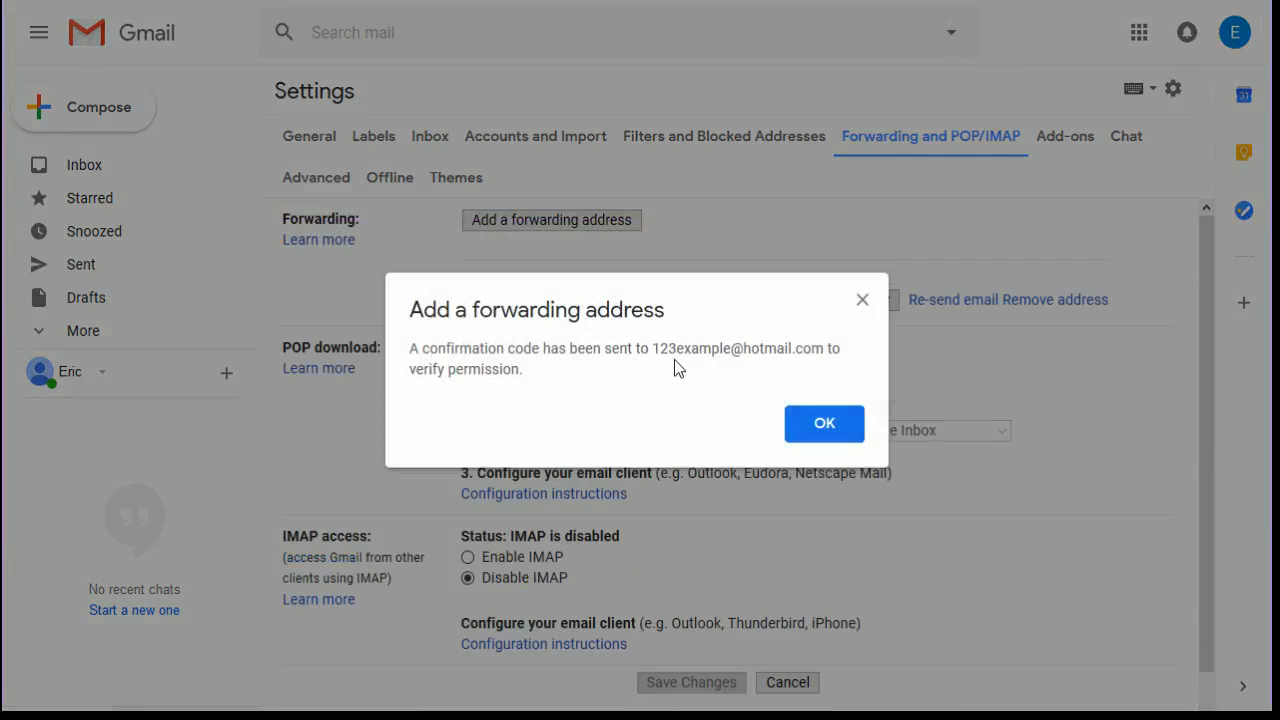
double_click(680, 348)
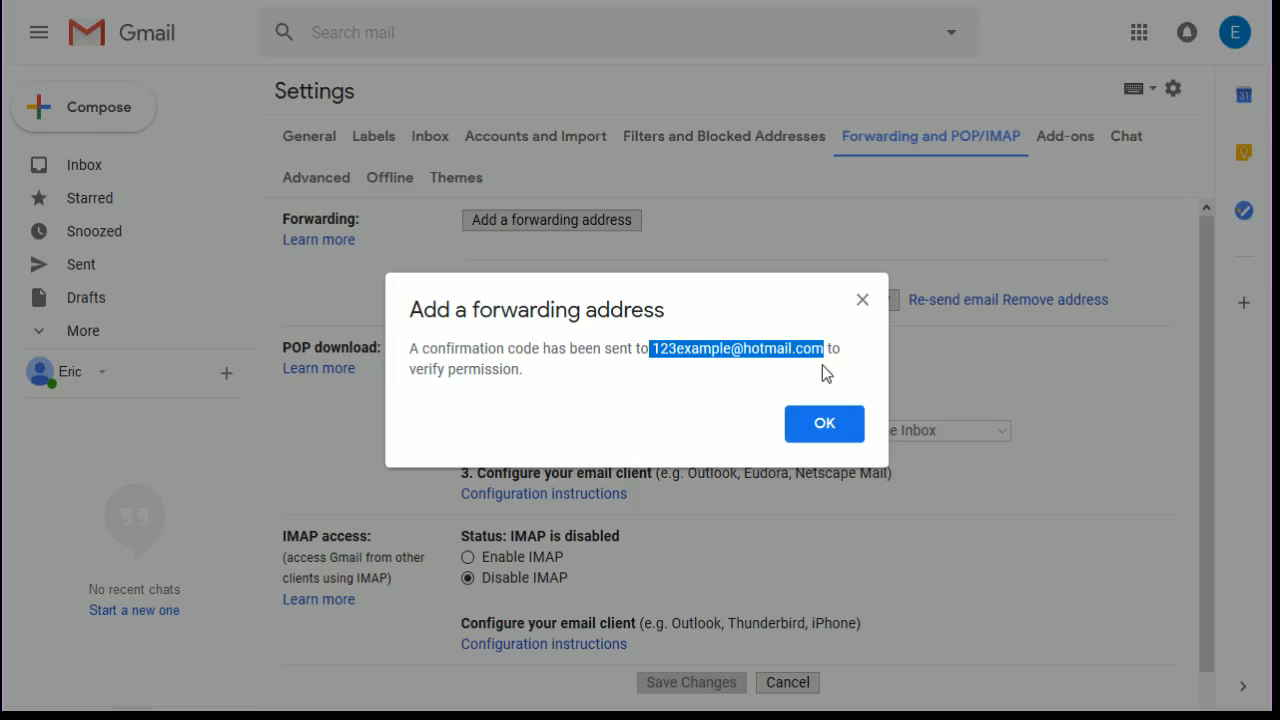
mouse_move(460, 392)
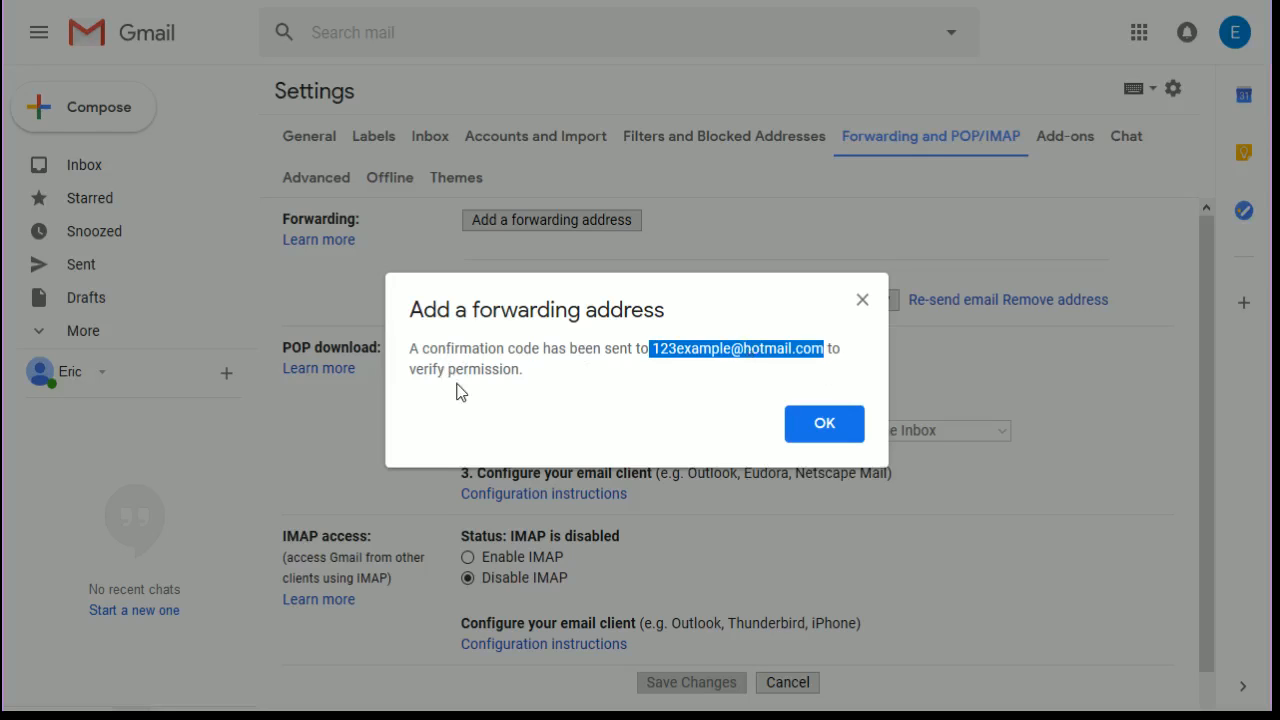
left_click(824, 424)
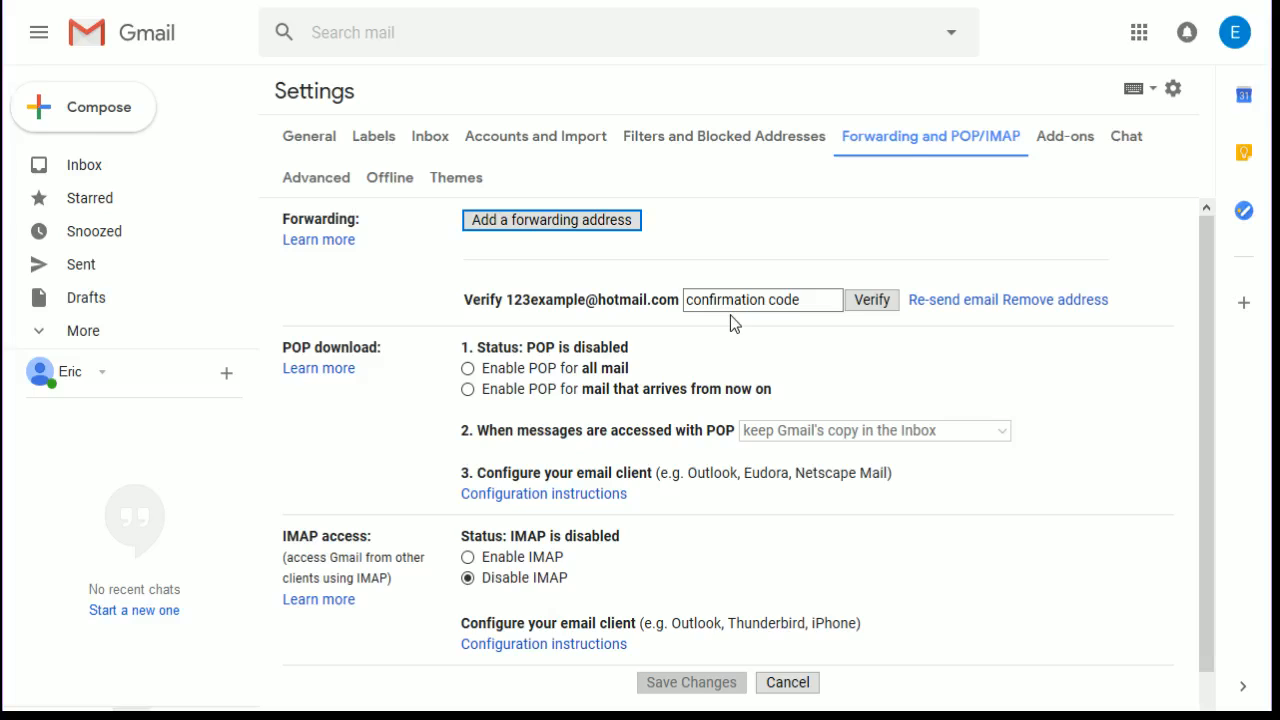
left_click(762, 300)
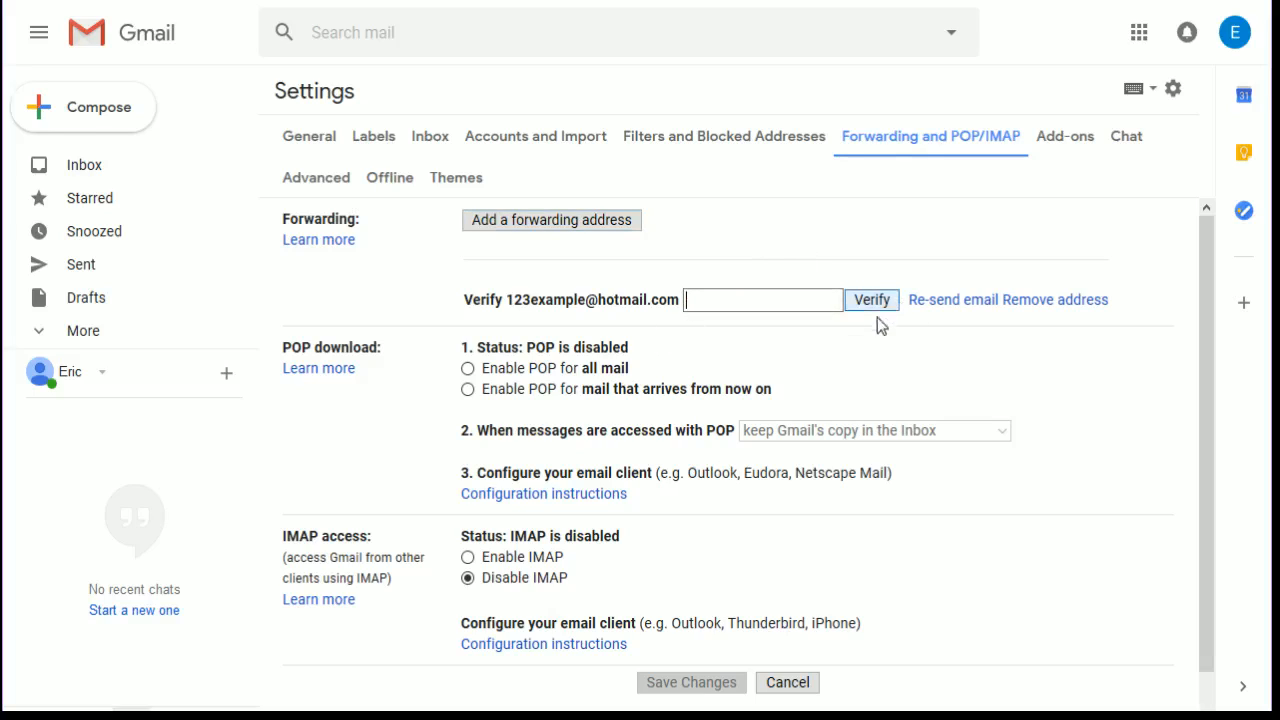
mouse_move(706, 674)
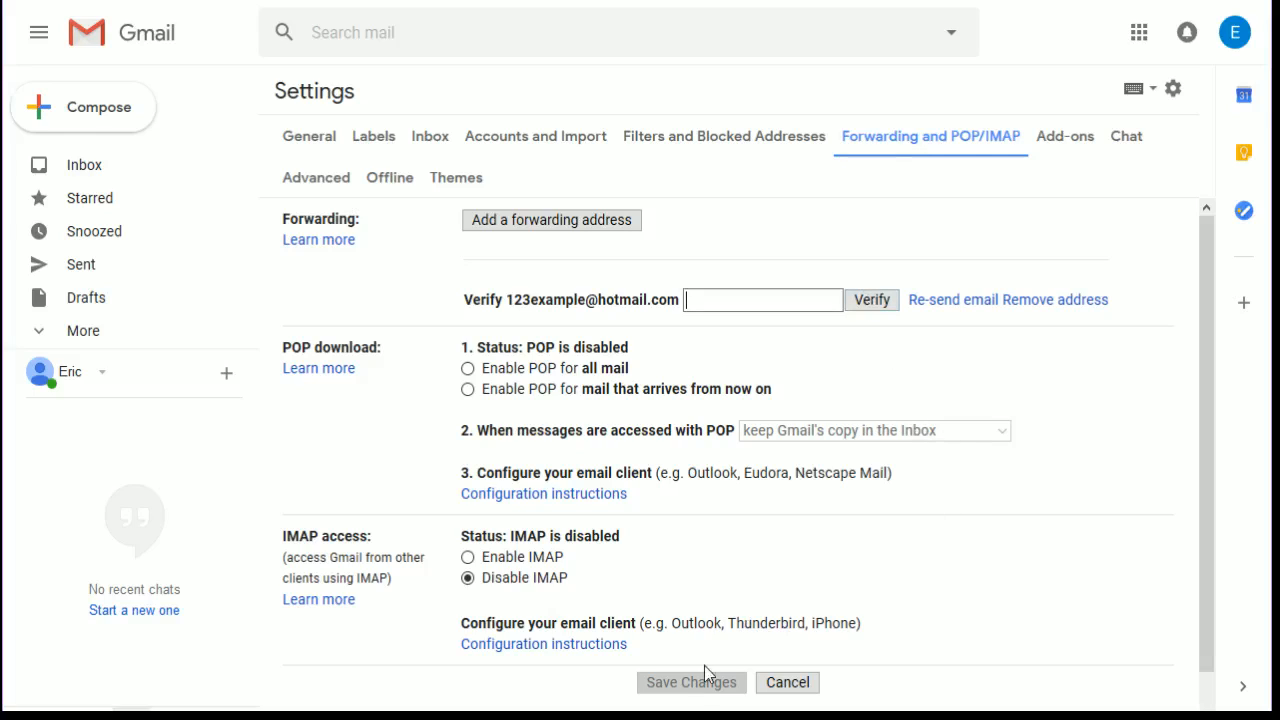
mouse_move(704, 592)
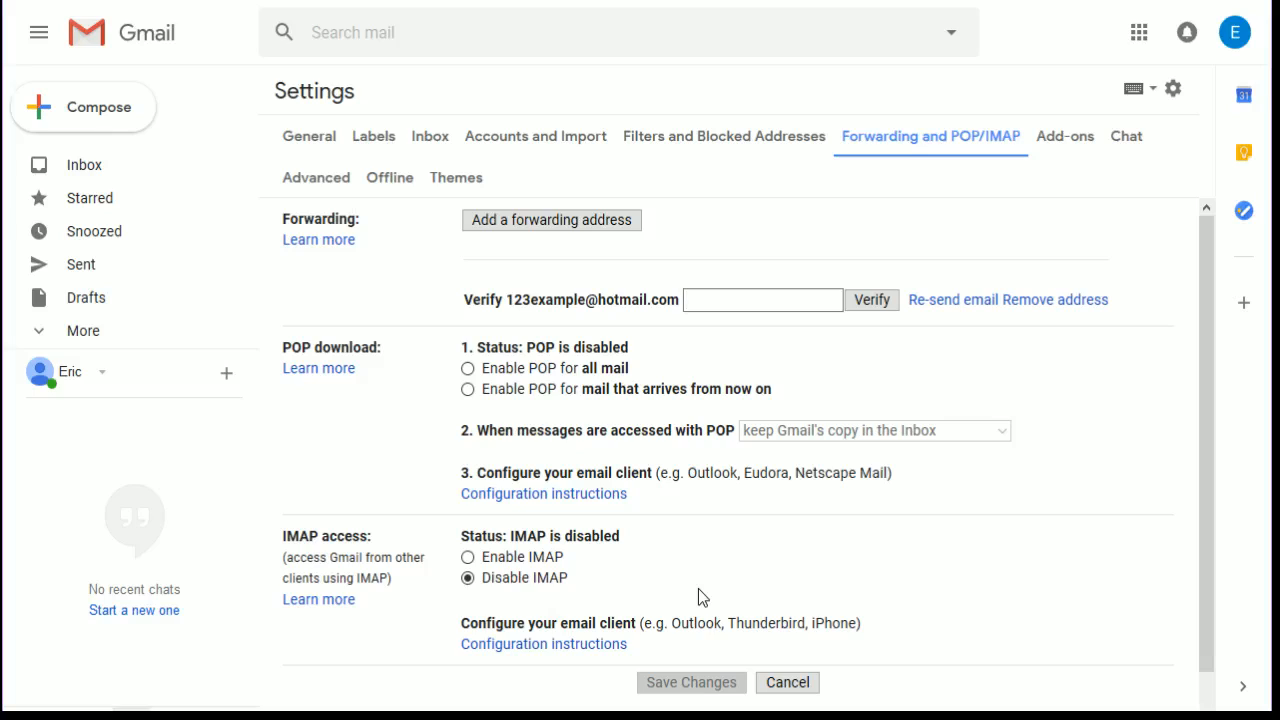
left_click(762, 300)
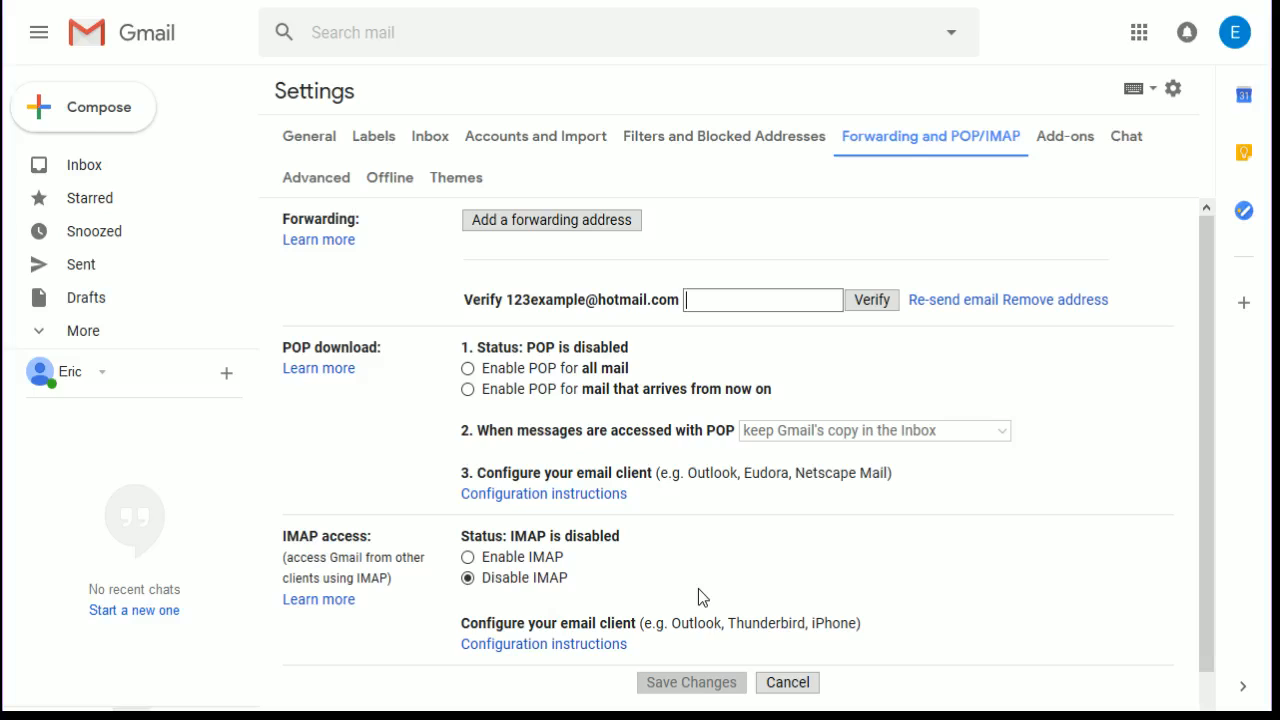
mouse_move(1184, 62)
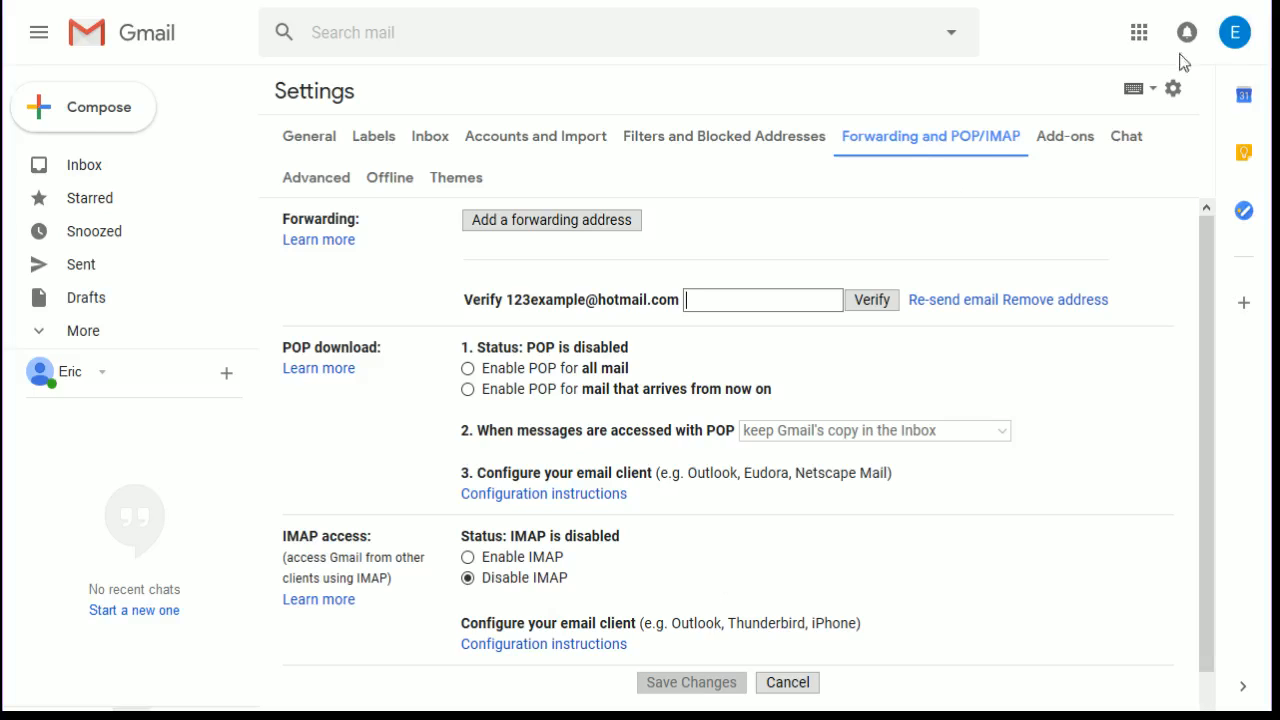